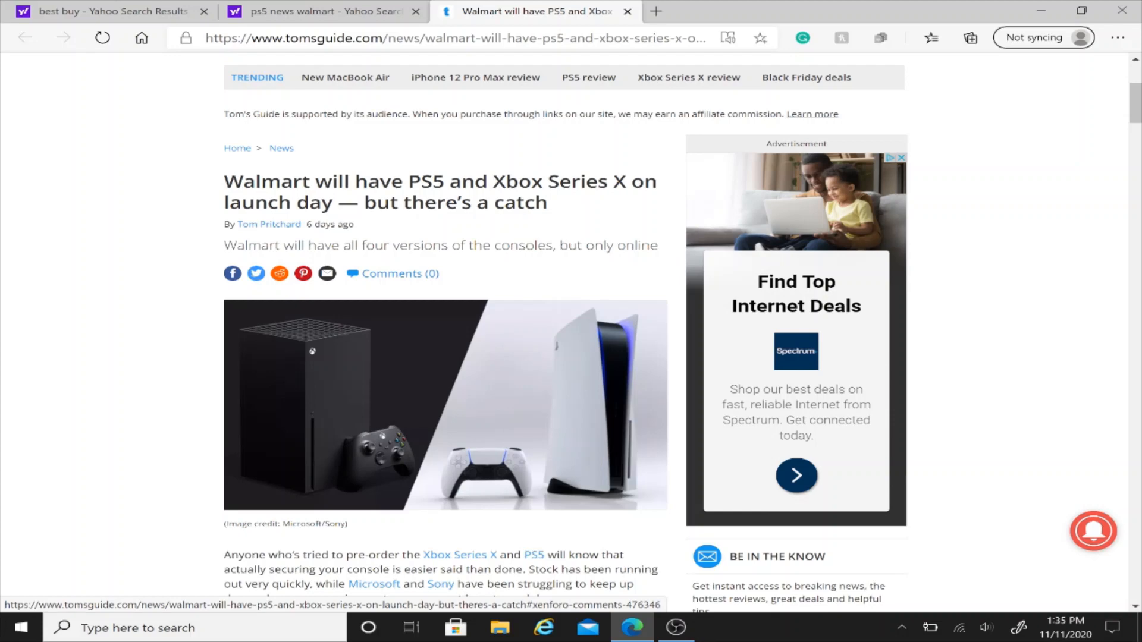
Scroll down past the video to the Target paragraph about online orders with in-store pickup.
scroll("down", 3)
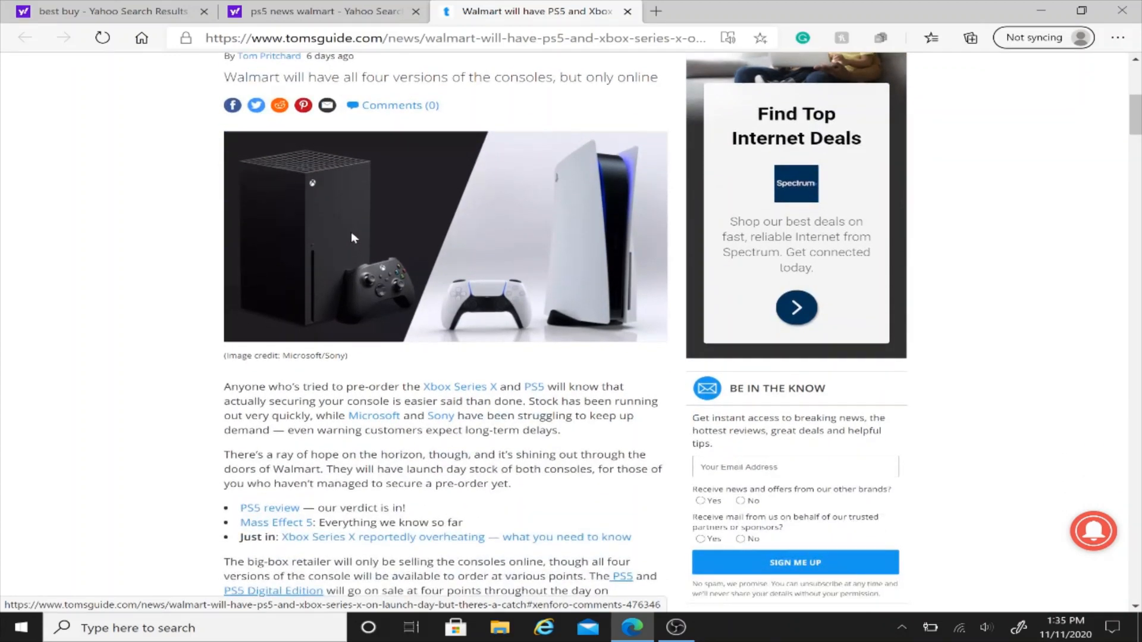
scroll("down", 3)
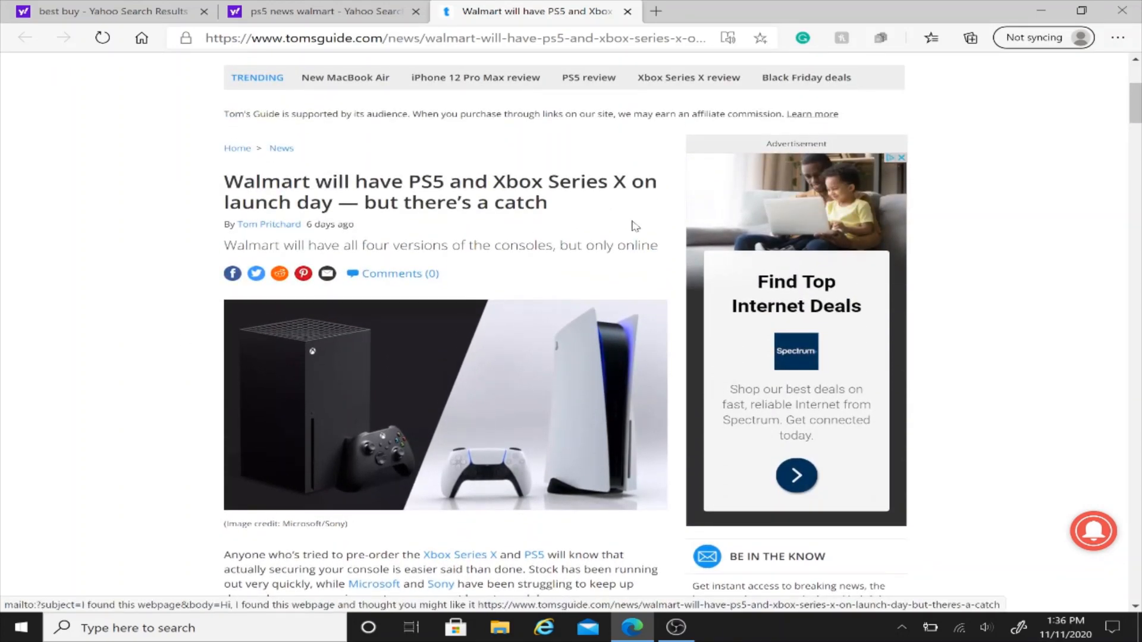
scroll("down", 3)
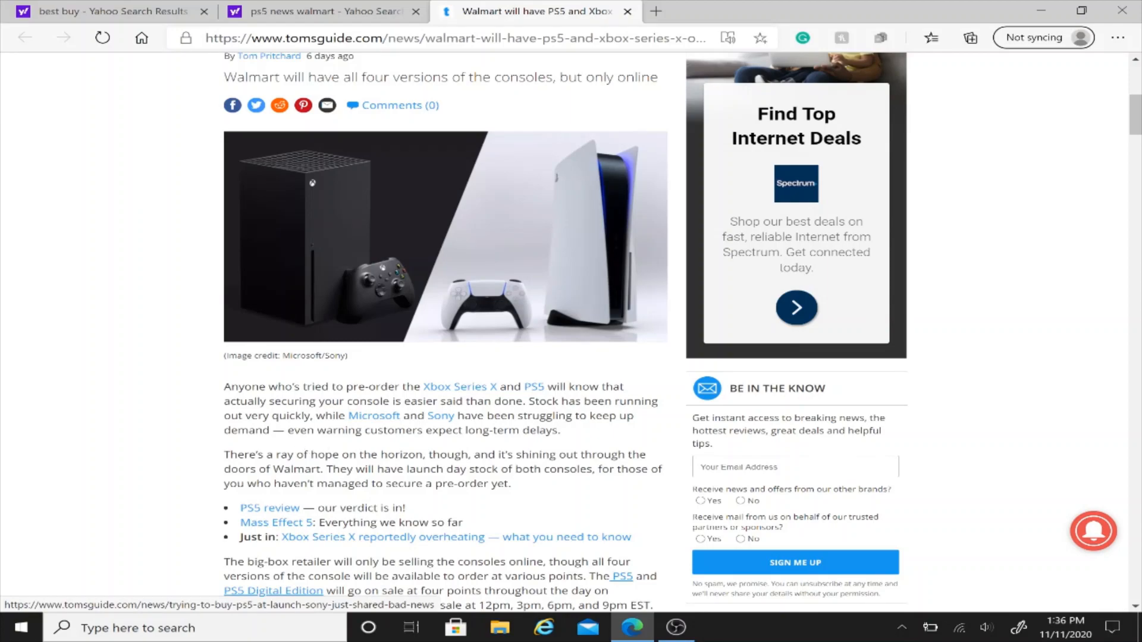
scroll("down", 3)
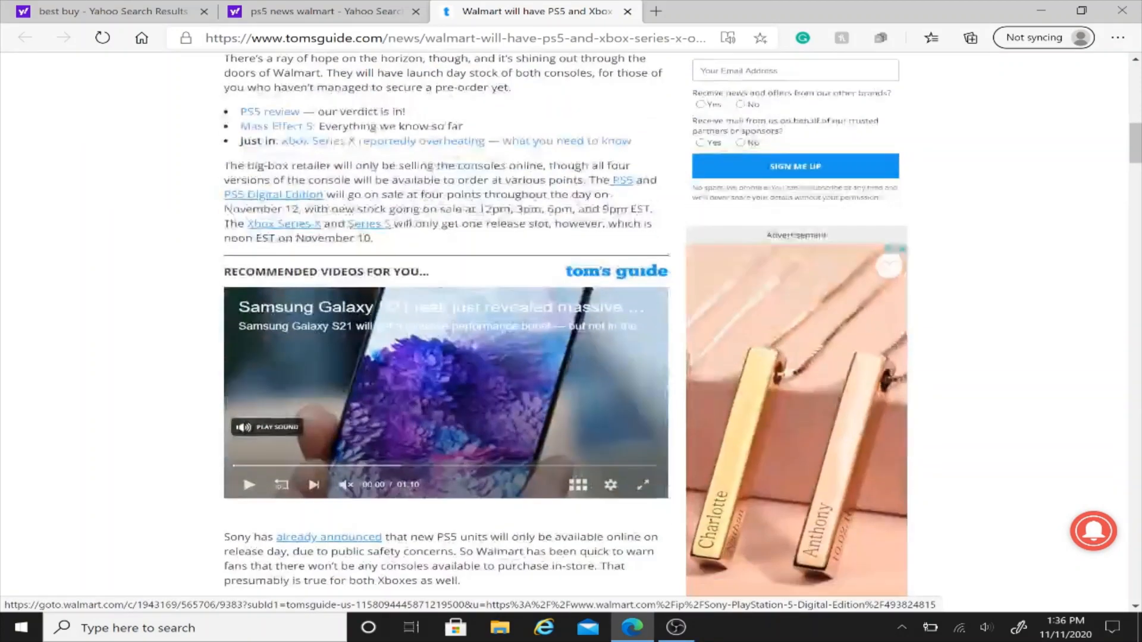
scroll("down", 3)
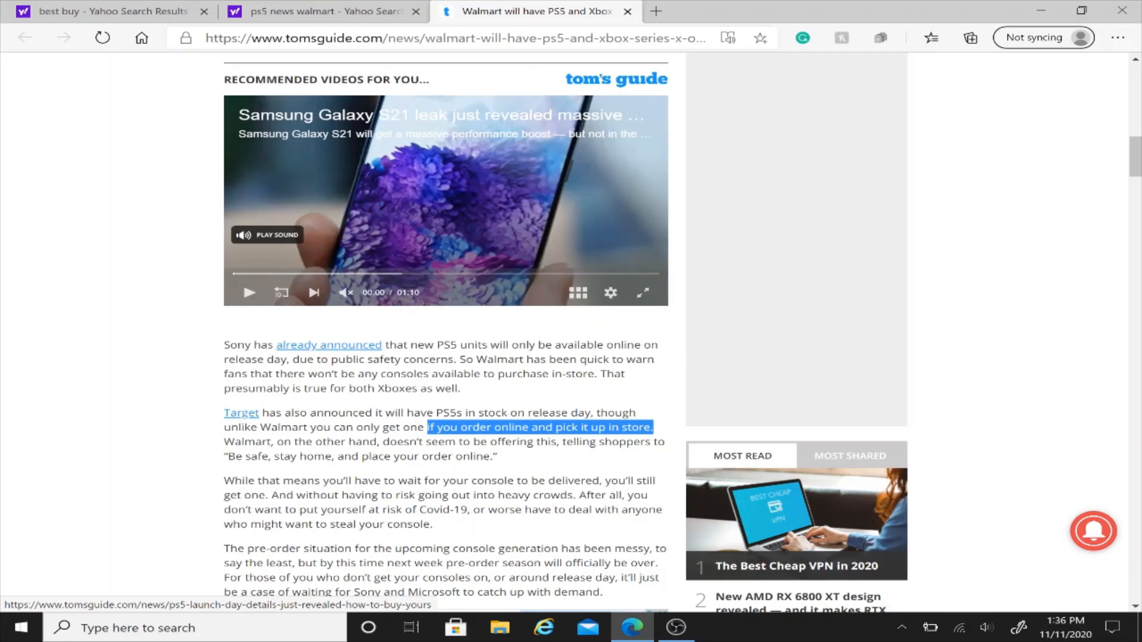
Scroll back up and select 'EST.' after 9pm in the sale-times paragraph.
scroll("up", 3)
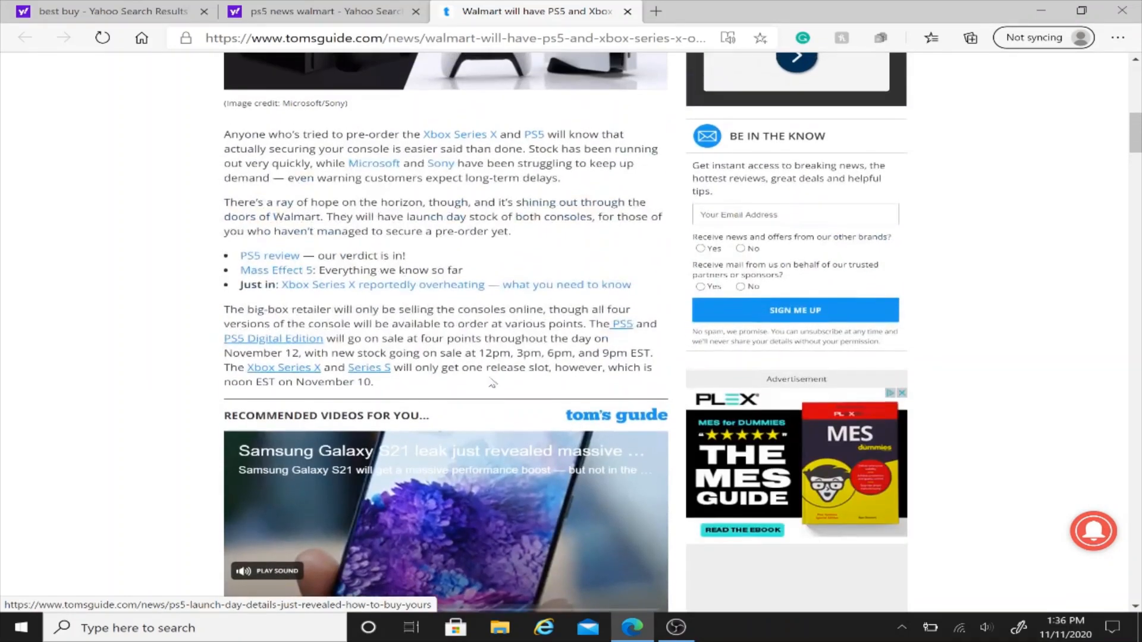
left_click_drag(480, 353, 545, 353)
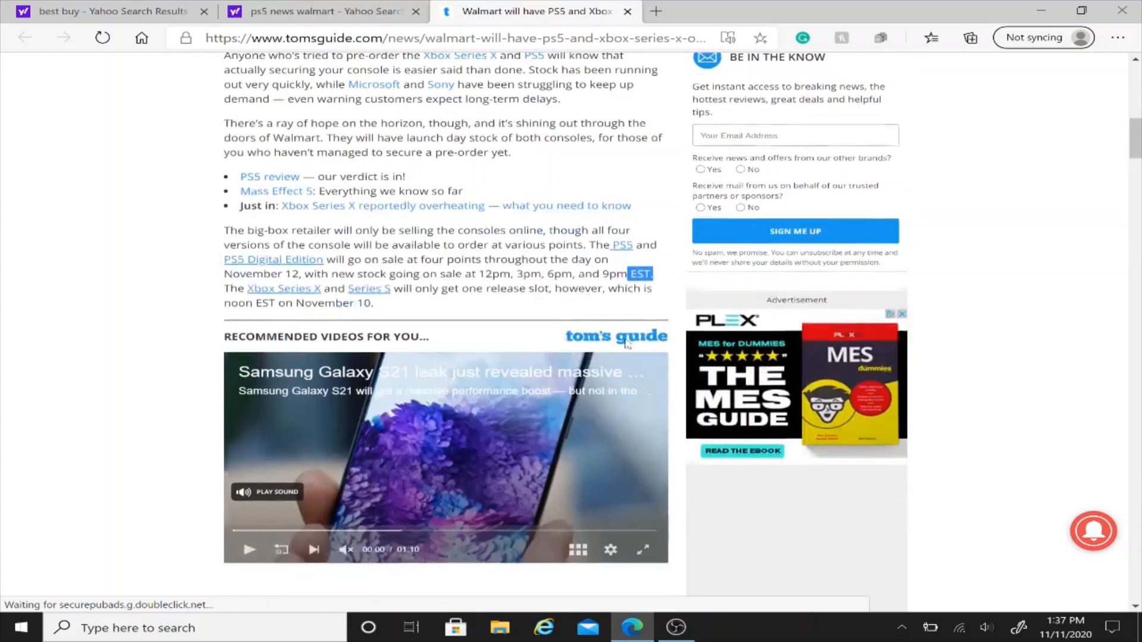
Select '12pm, 3pm, 6pm, and 9pm' in the Walmart paragraph.
scroll("down", 3)
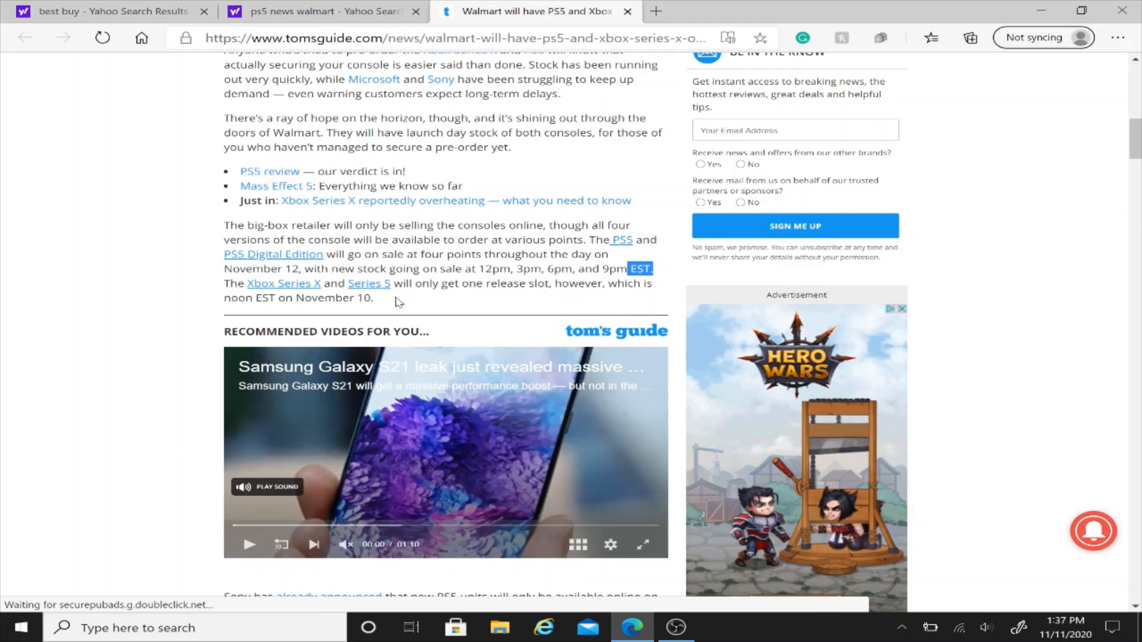
mouse_move(420, 298)
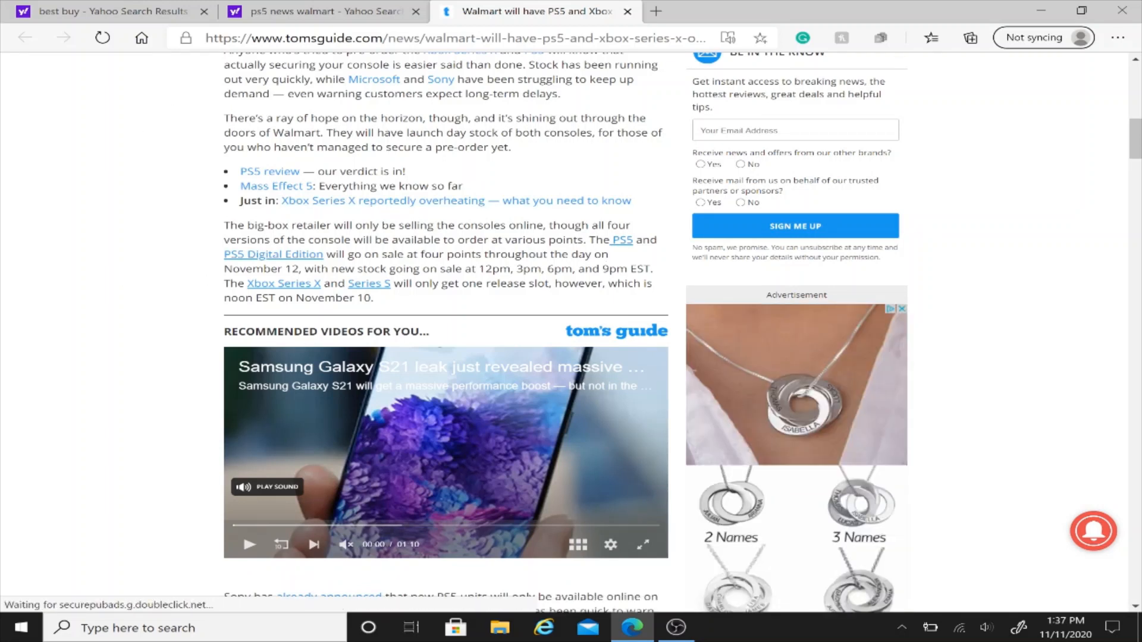
left_click_drag(478, 269, 628, 269)
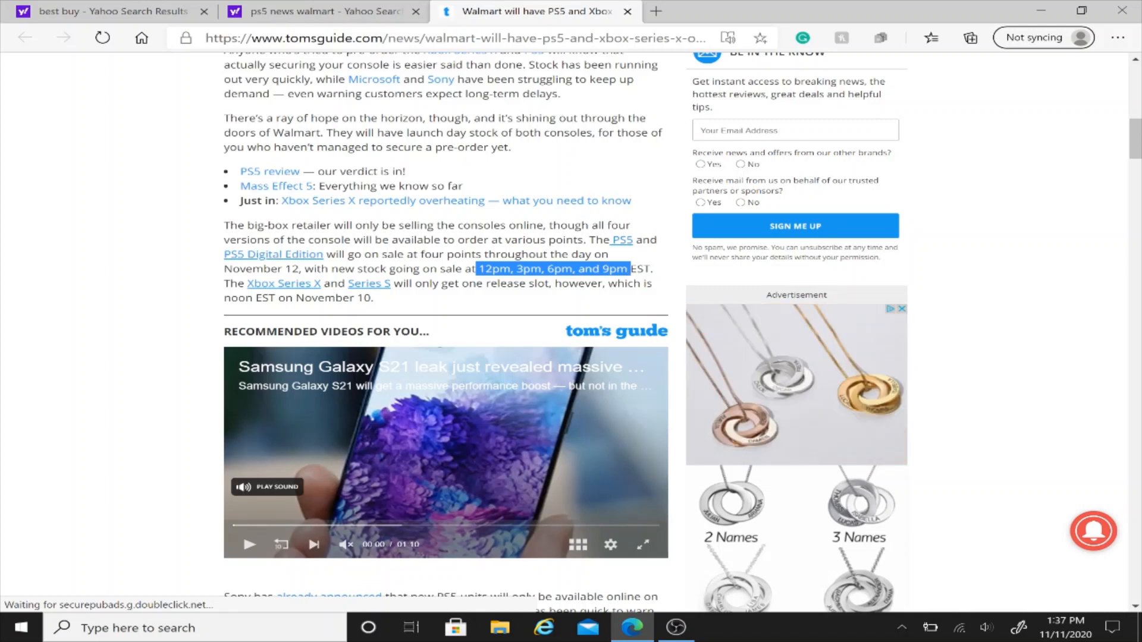